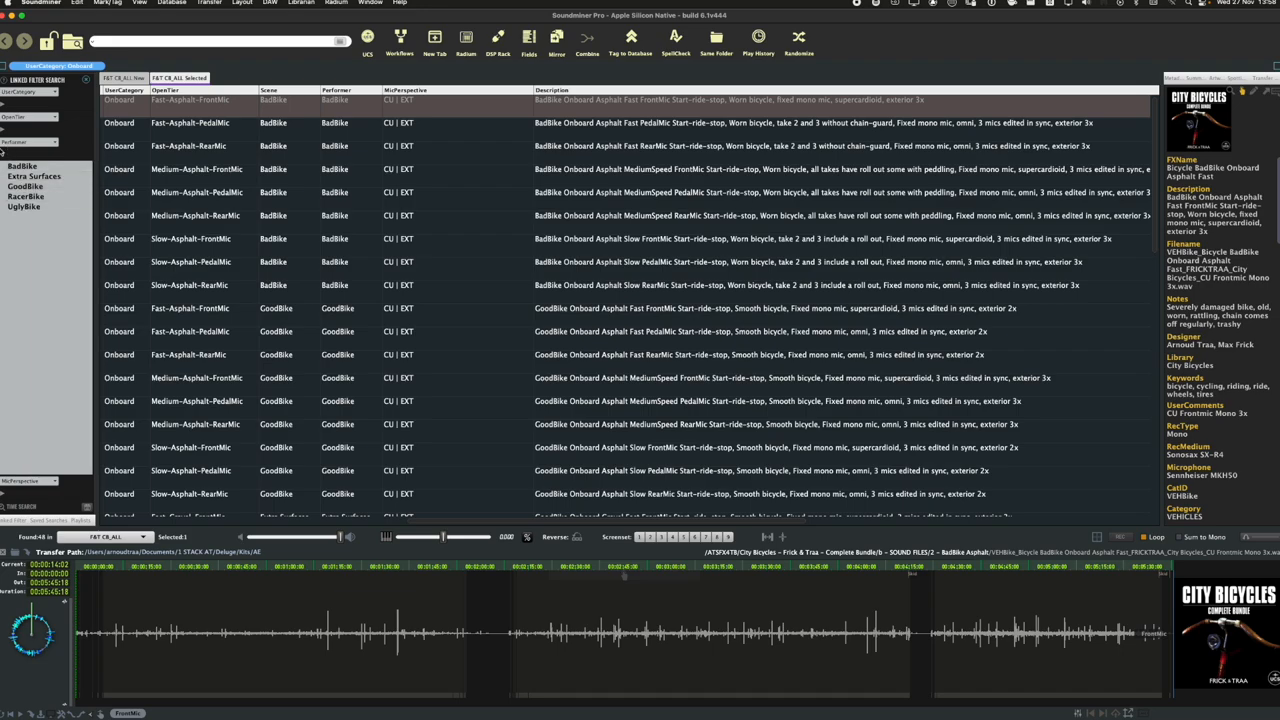
# - Filter the City Bicycles list through the speed/surface tree to Fast > Asphalt > FrontMic recordings
pyautogui.click(44, 140)
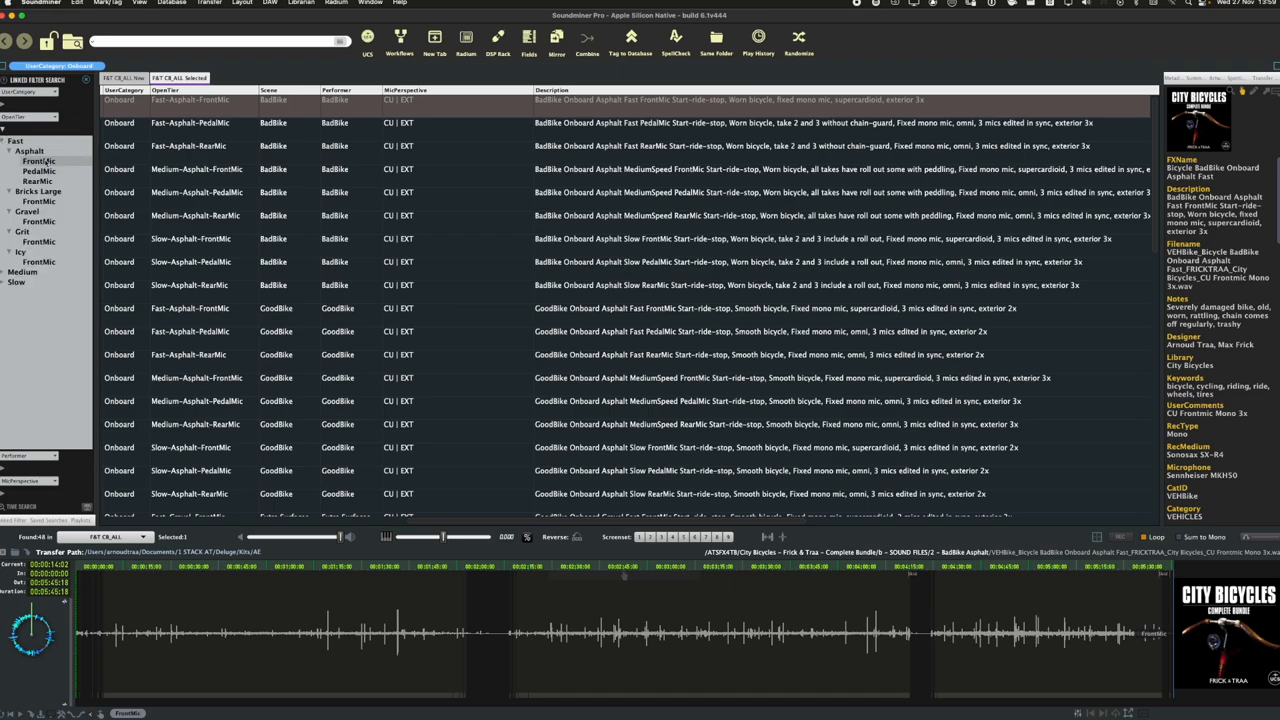
pyautogui.click(40, 160)
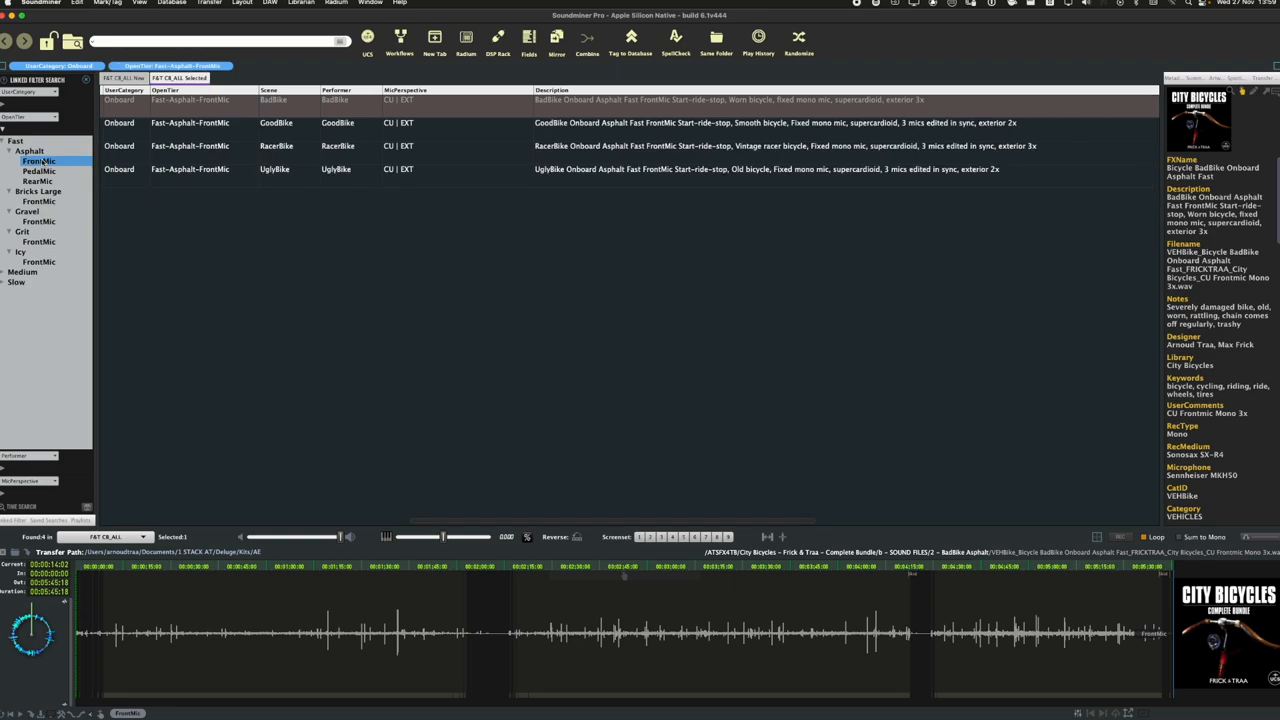